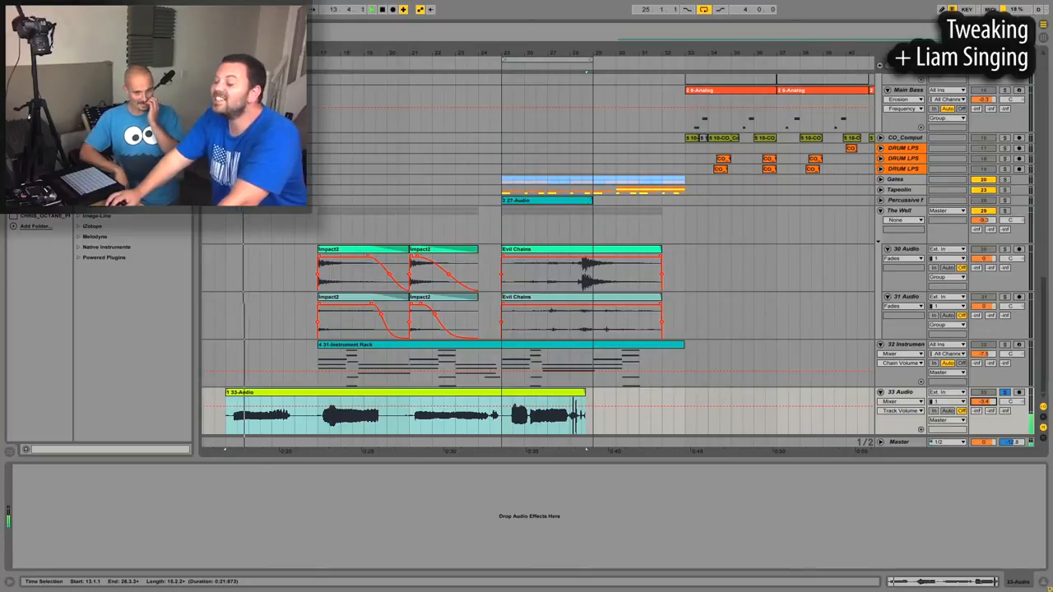
Load a Chorus audio effect onto the vocal track's device chain.
click(277, 399)
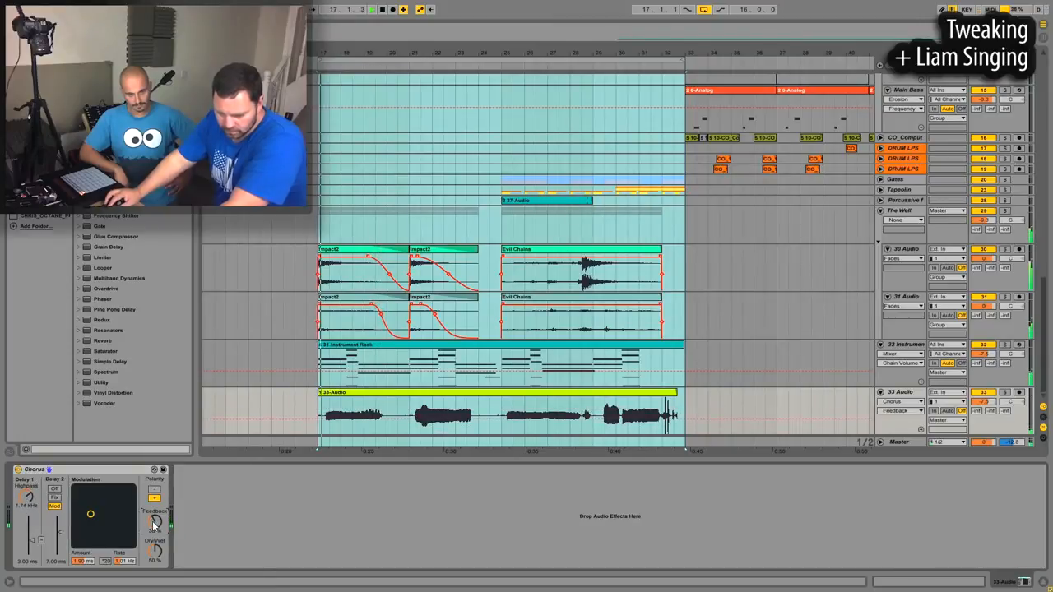
Move the Chorus Modulation XY dot to settle on a new amount and rate.
drag(90, 514, 94, 514)
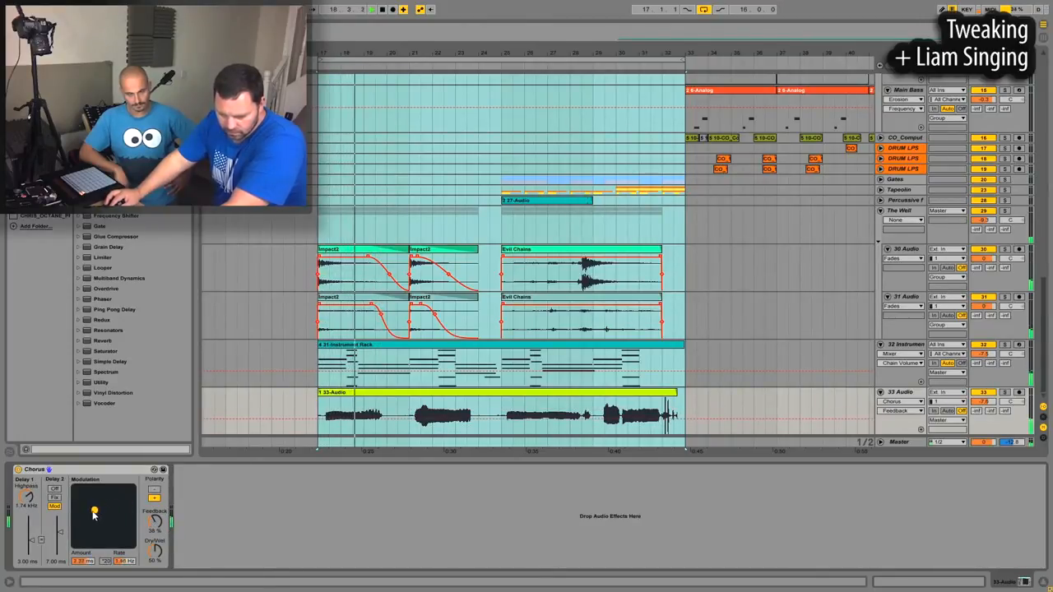
drag(95, 512, 86, 515)
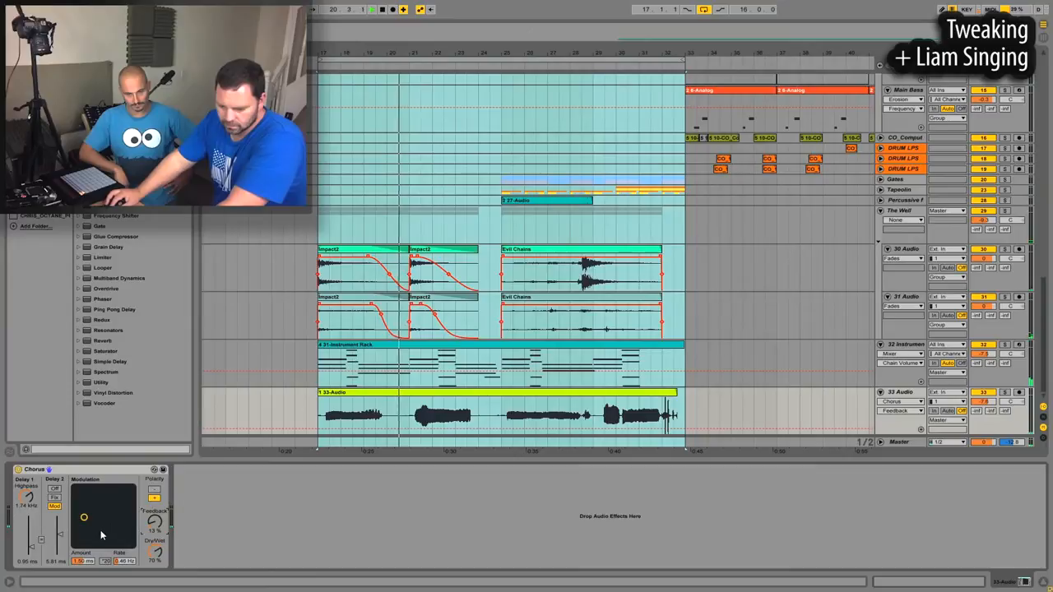
drag(84, 517, 85, 505)
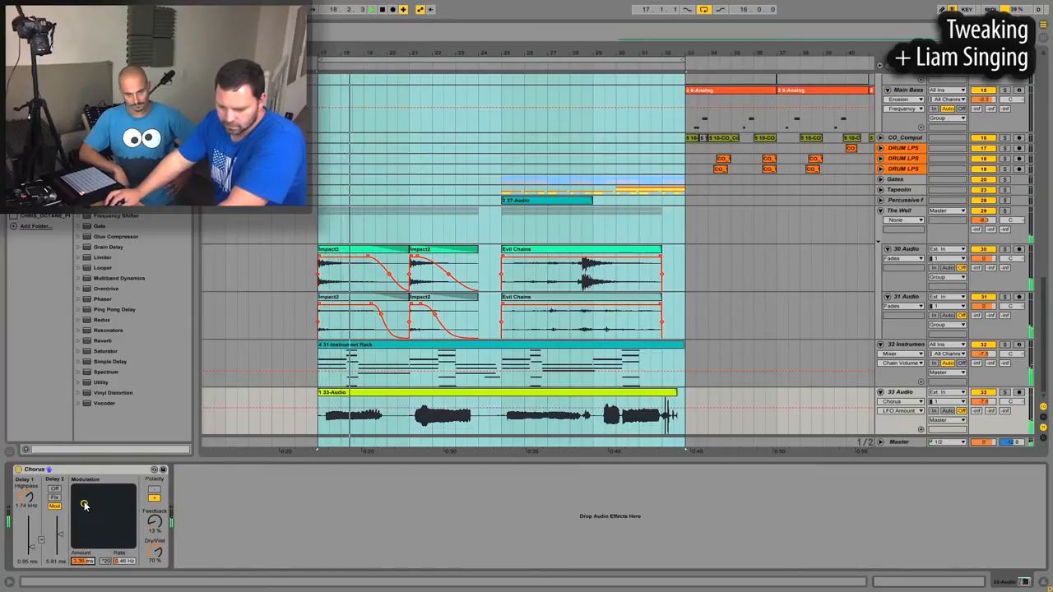
drag(86, 505, 104, 497)
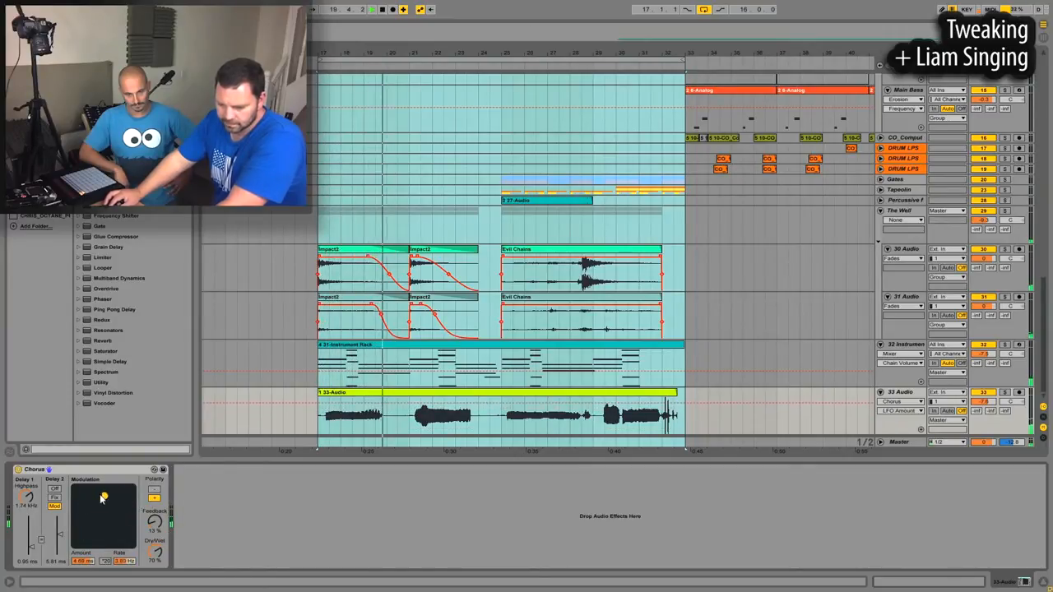
drag(104, 497, 82, 505)
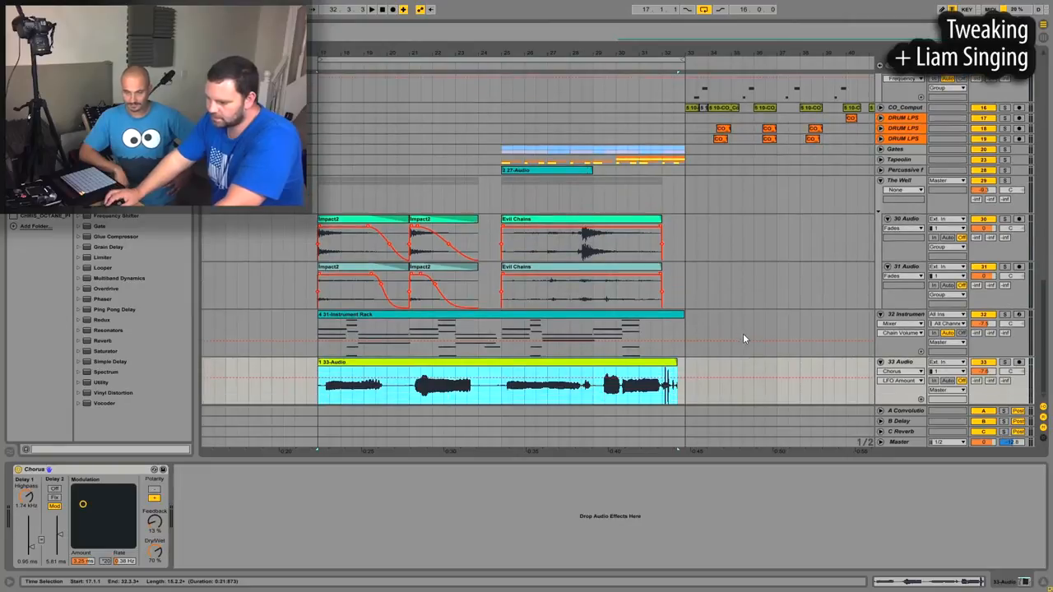
click(898, 431)
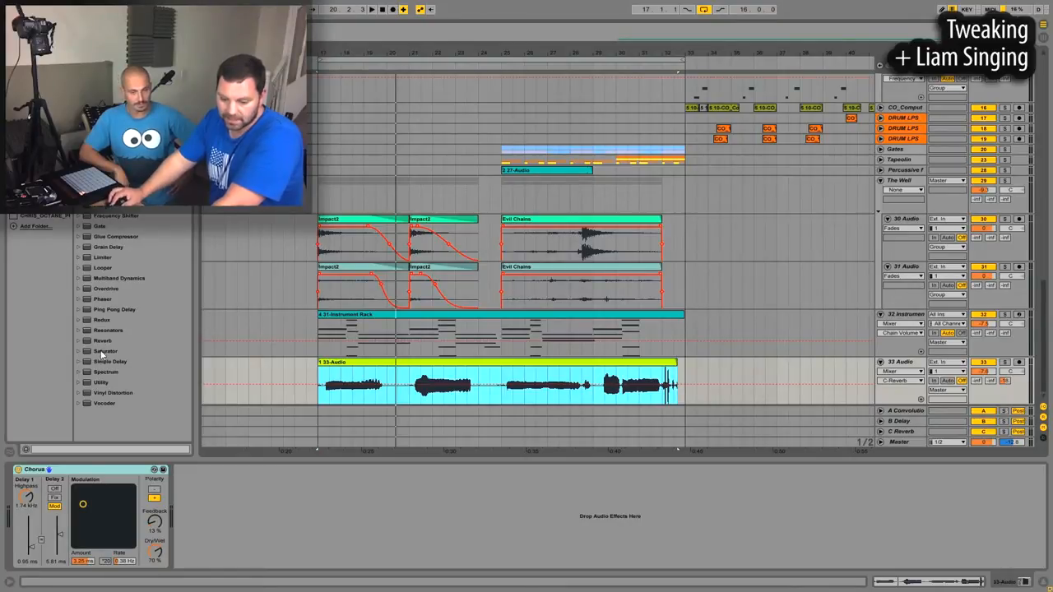
click(109, 362)
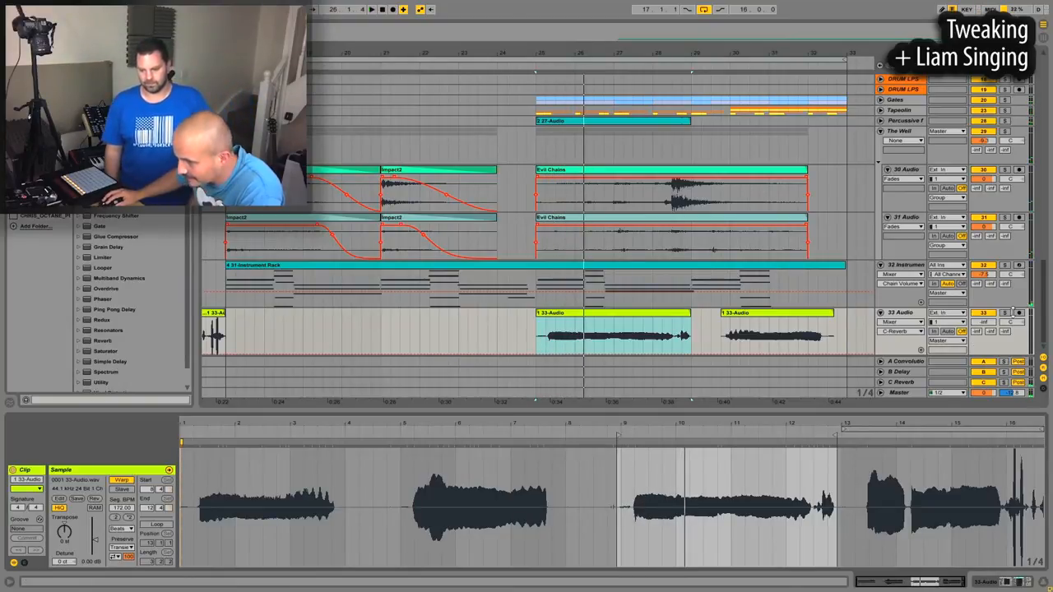
Move the selected vocal clips on track 33 Audio to start later in the arrangement.
drag(984, 321, 984, 329)
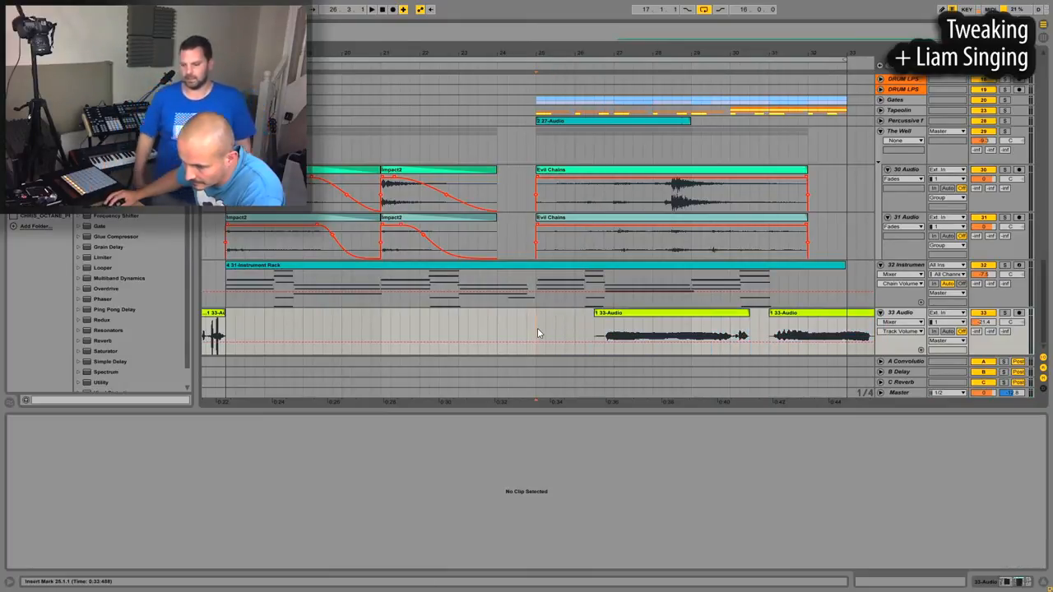
Shorten the middle 33 Audio clip so it begins with the Evil Chaine section.
click(672, 333)
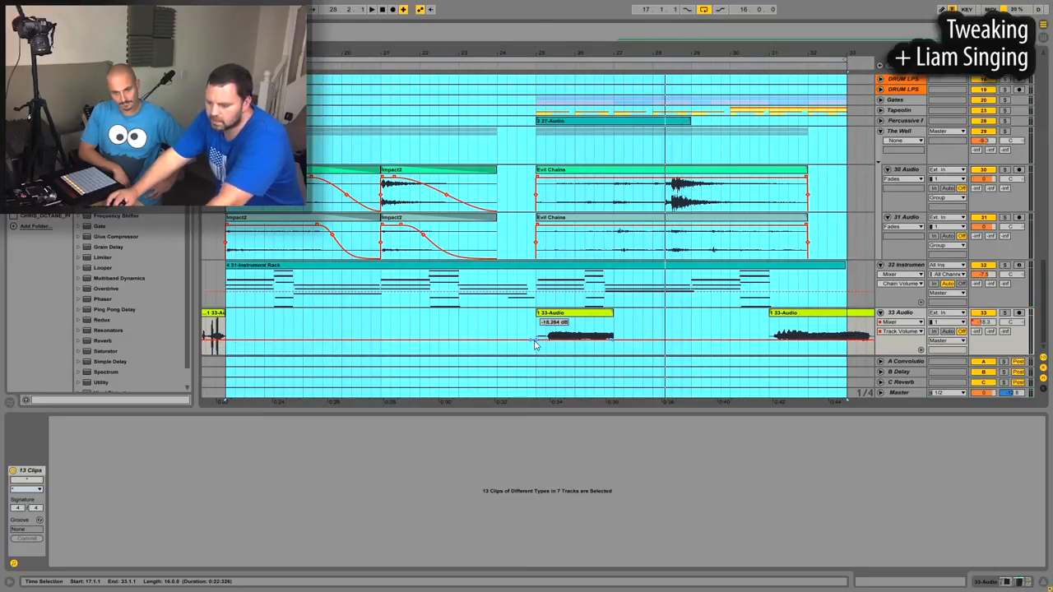
Draw a Track Volume fade-in at the middle clip's start and select the clip for editing.
drag(539, 333, 540, 346)
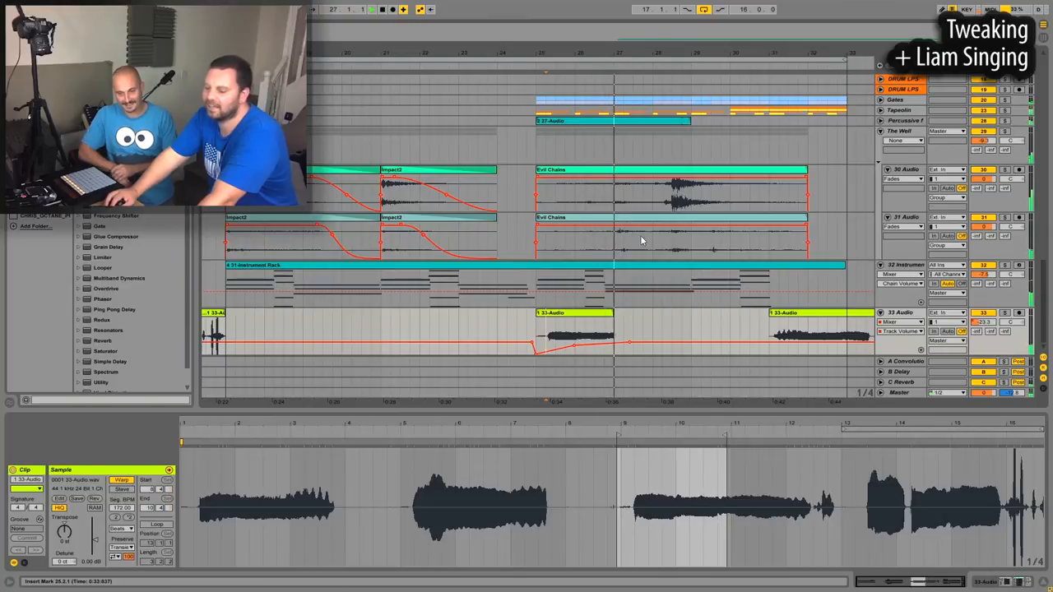
click(569, 333)
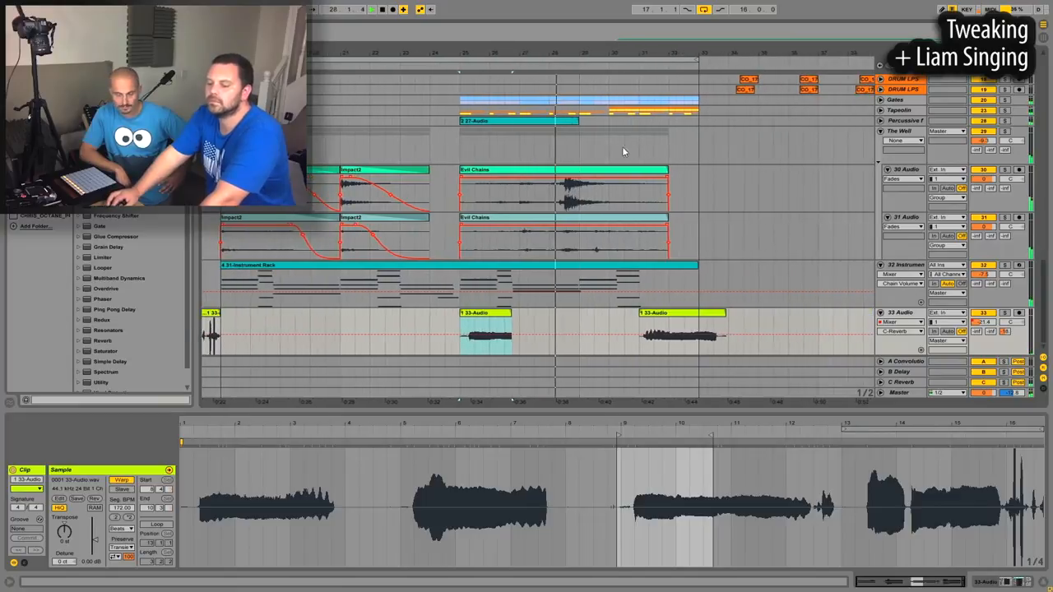
Show the Chorus, Compressor and Simple Delay chain and draw an automation dip at the last clip's end.
click(678, 312)
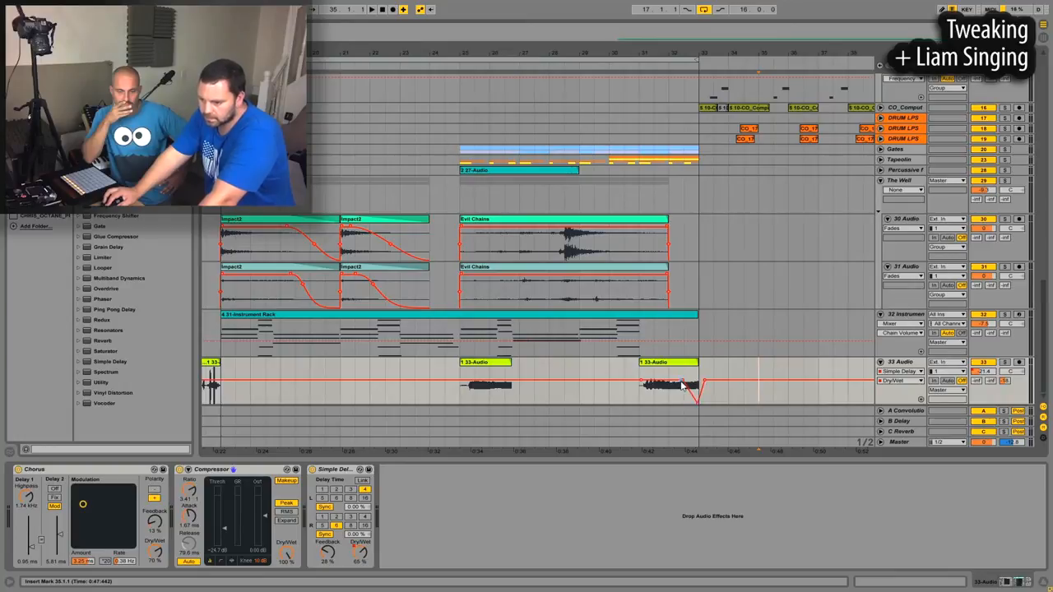
drag(683, 380, 683, 386)
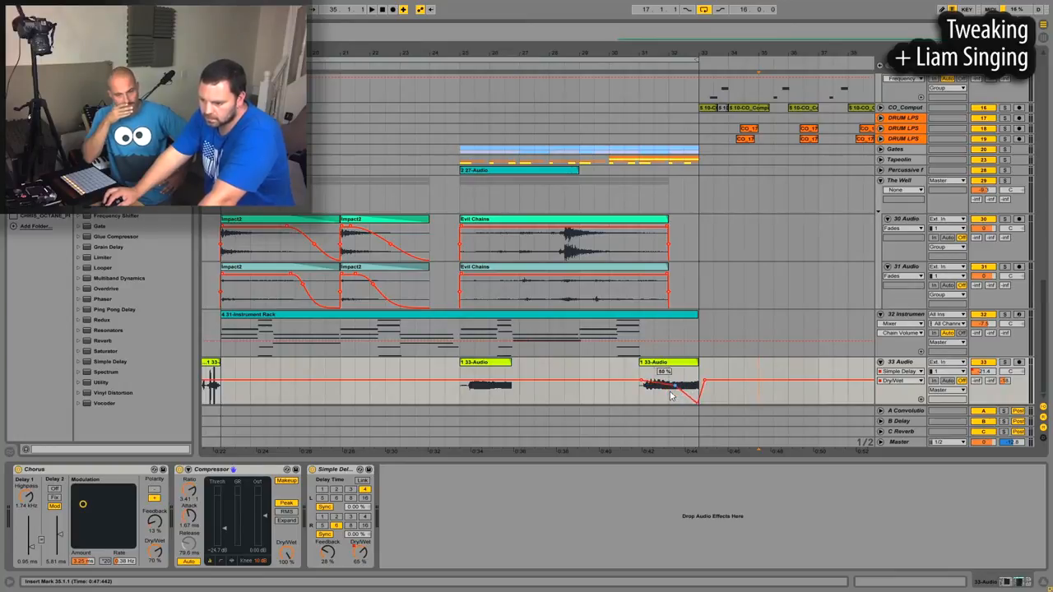